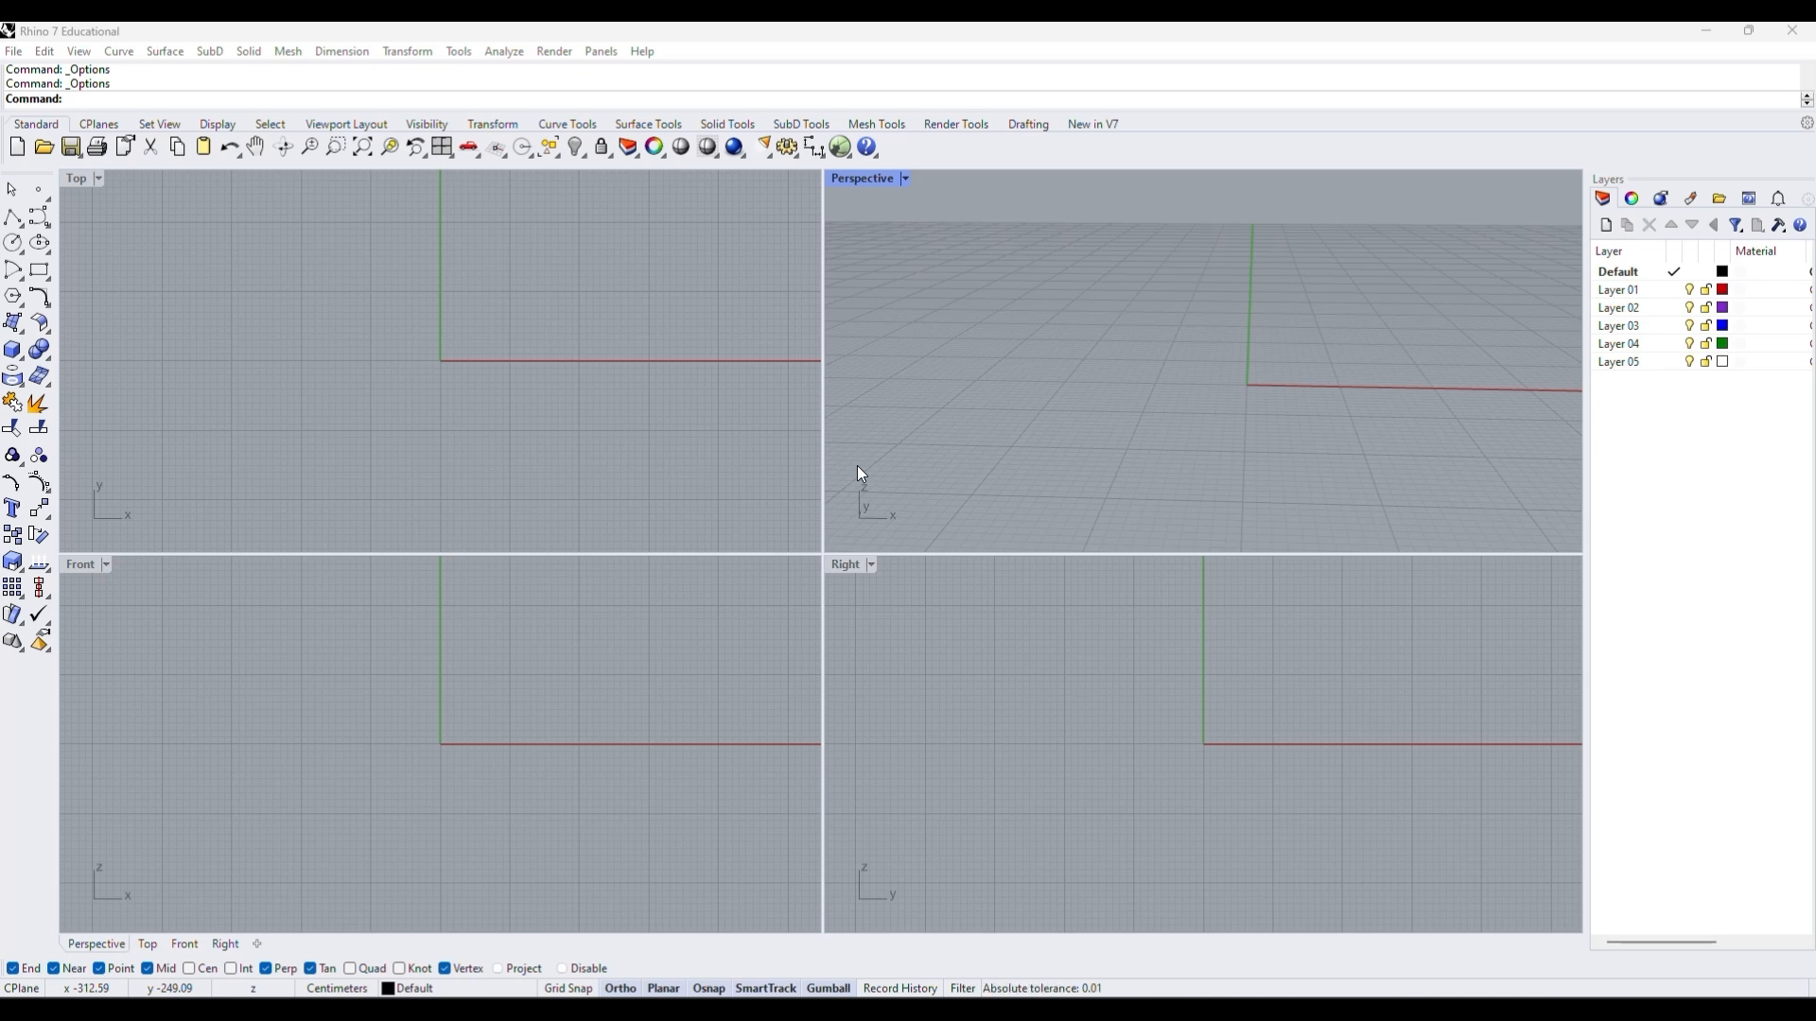
- Maximize the Perspective viewport by double-clicking its title
{"action": "double_click", "coordinate": [862, 177]}
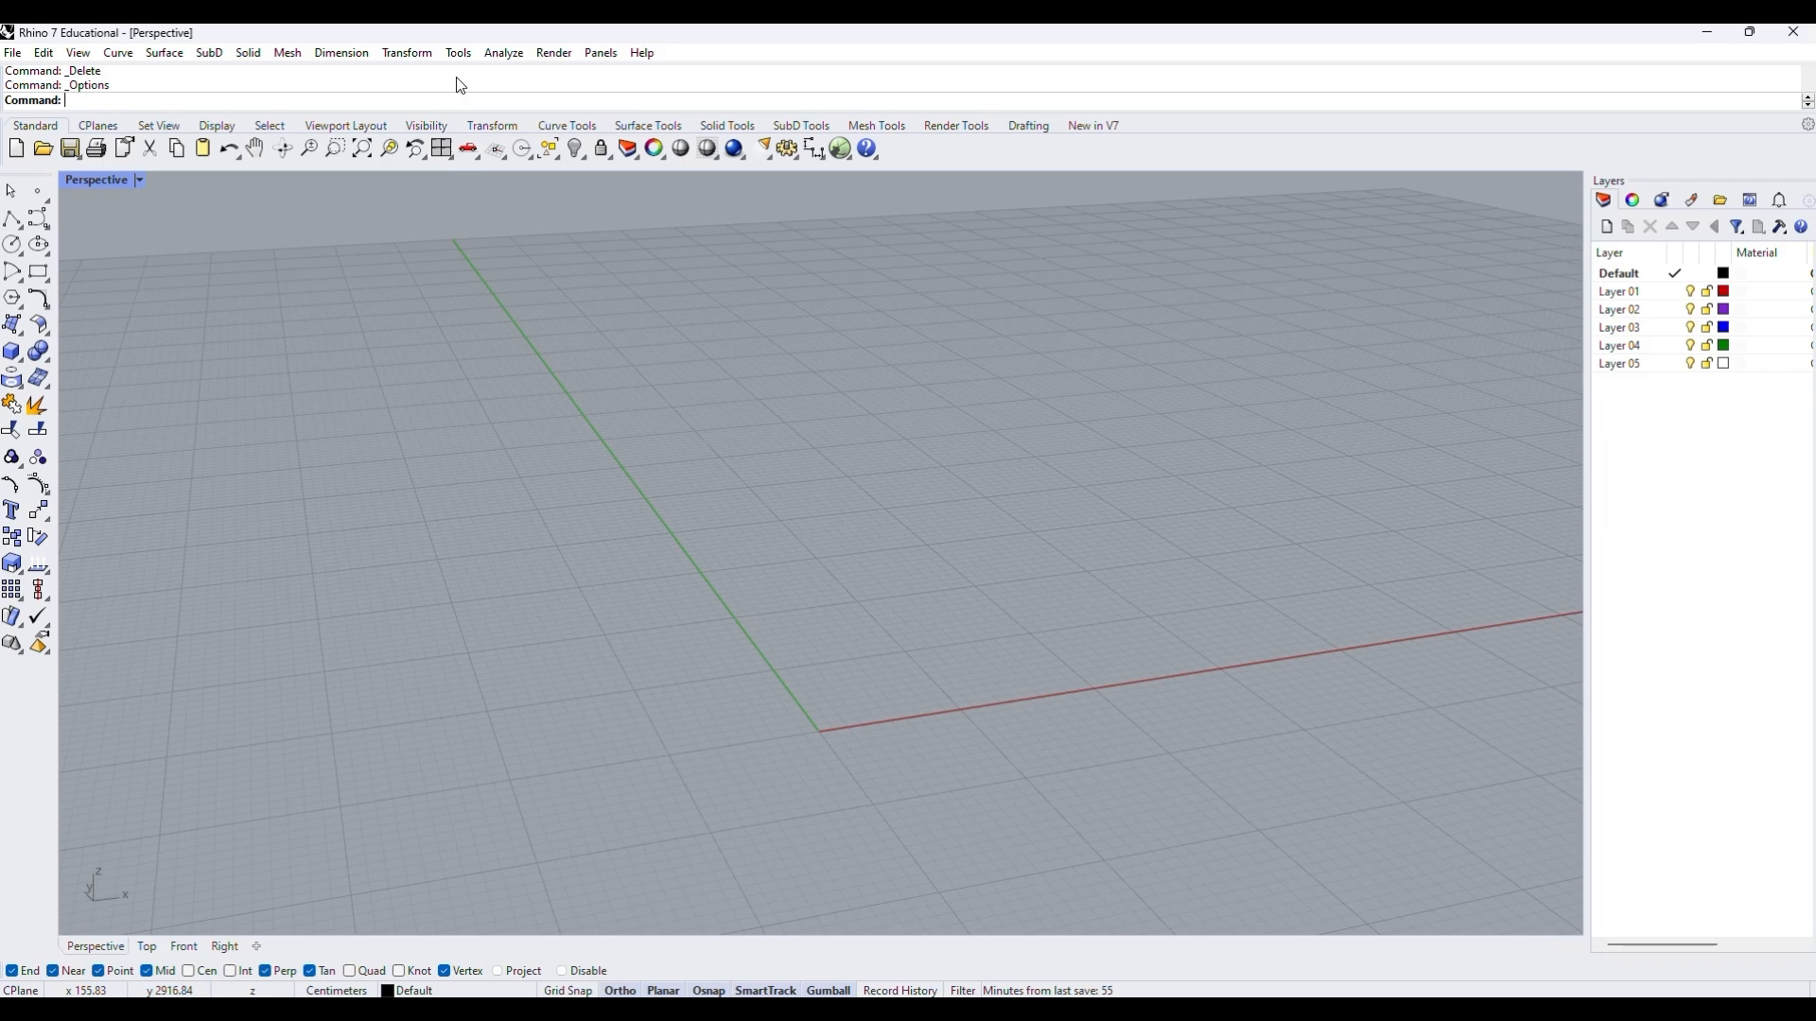
- Open Rhino Options from the Tools menu to reach the Aliases page
{"action": "left_click", "coordinate": [457, 52]}
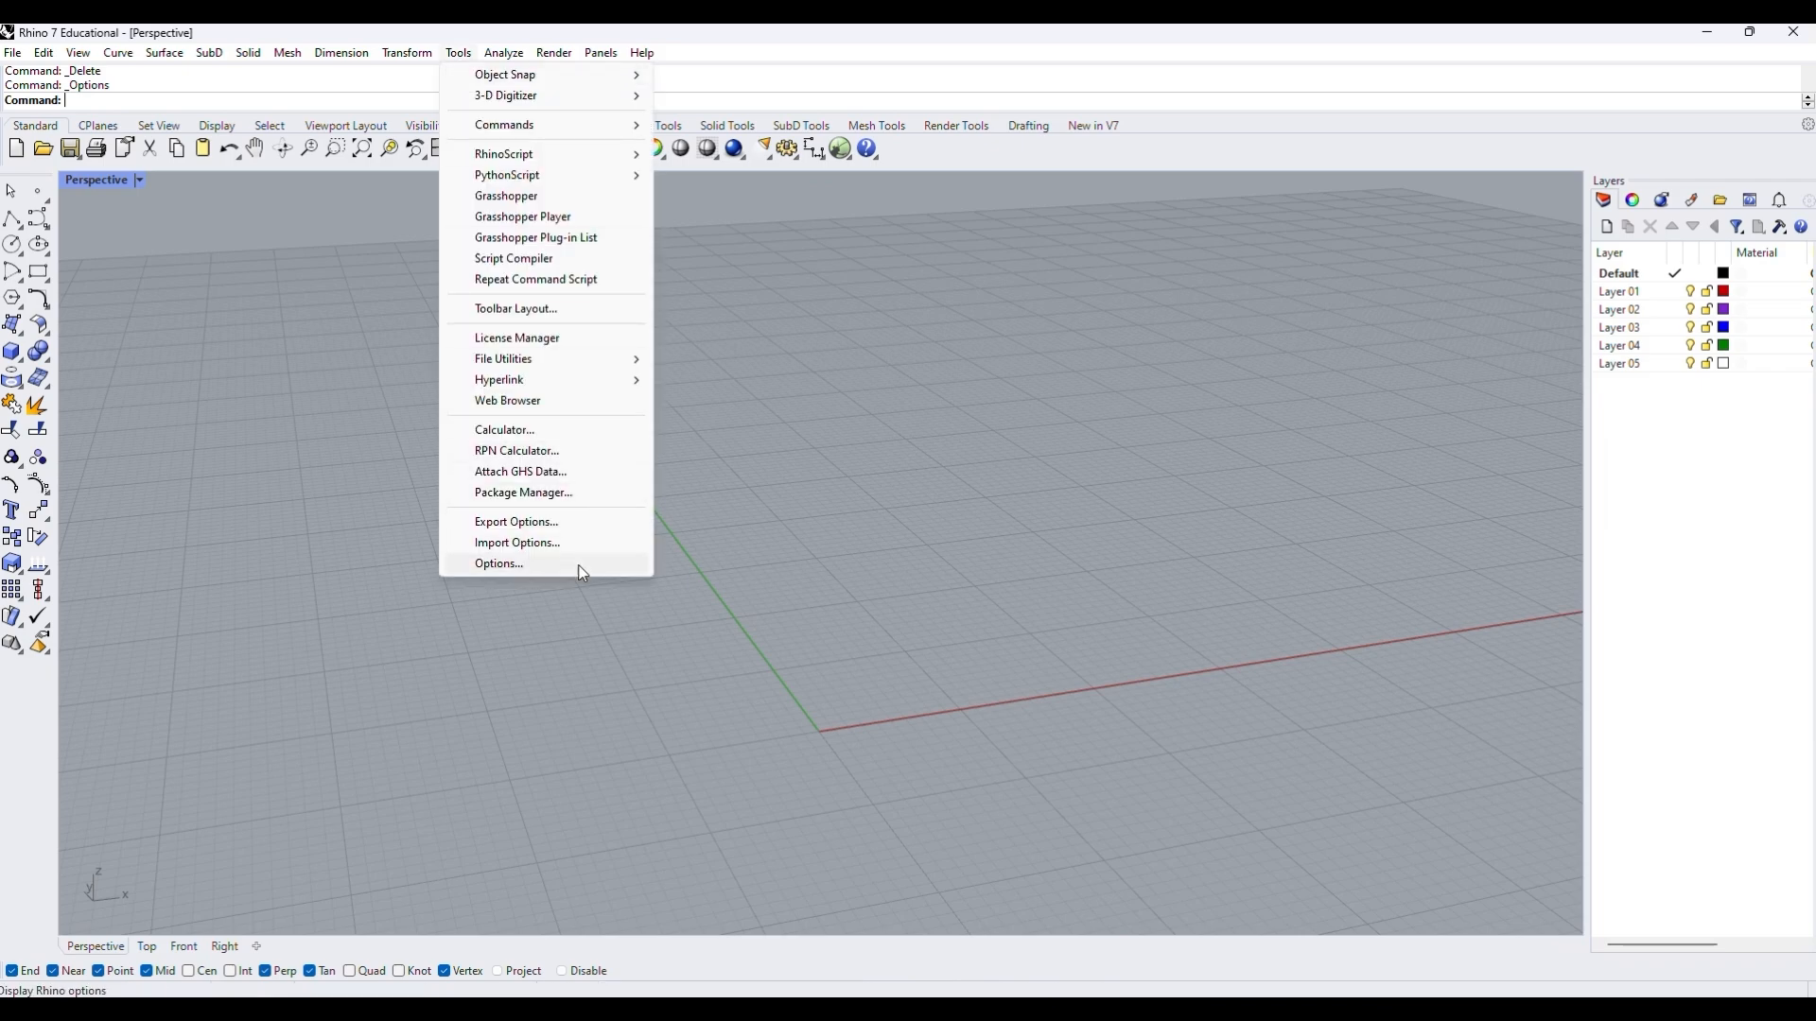
{"action": "left_click", "coordinate": [499, 567]}
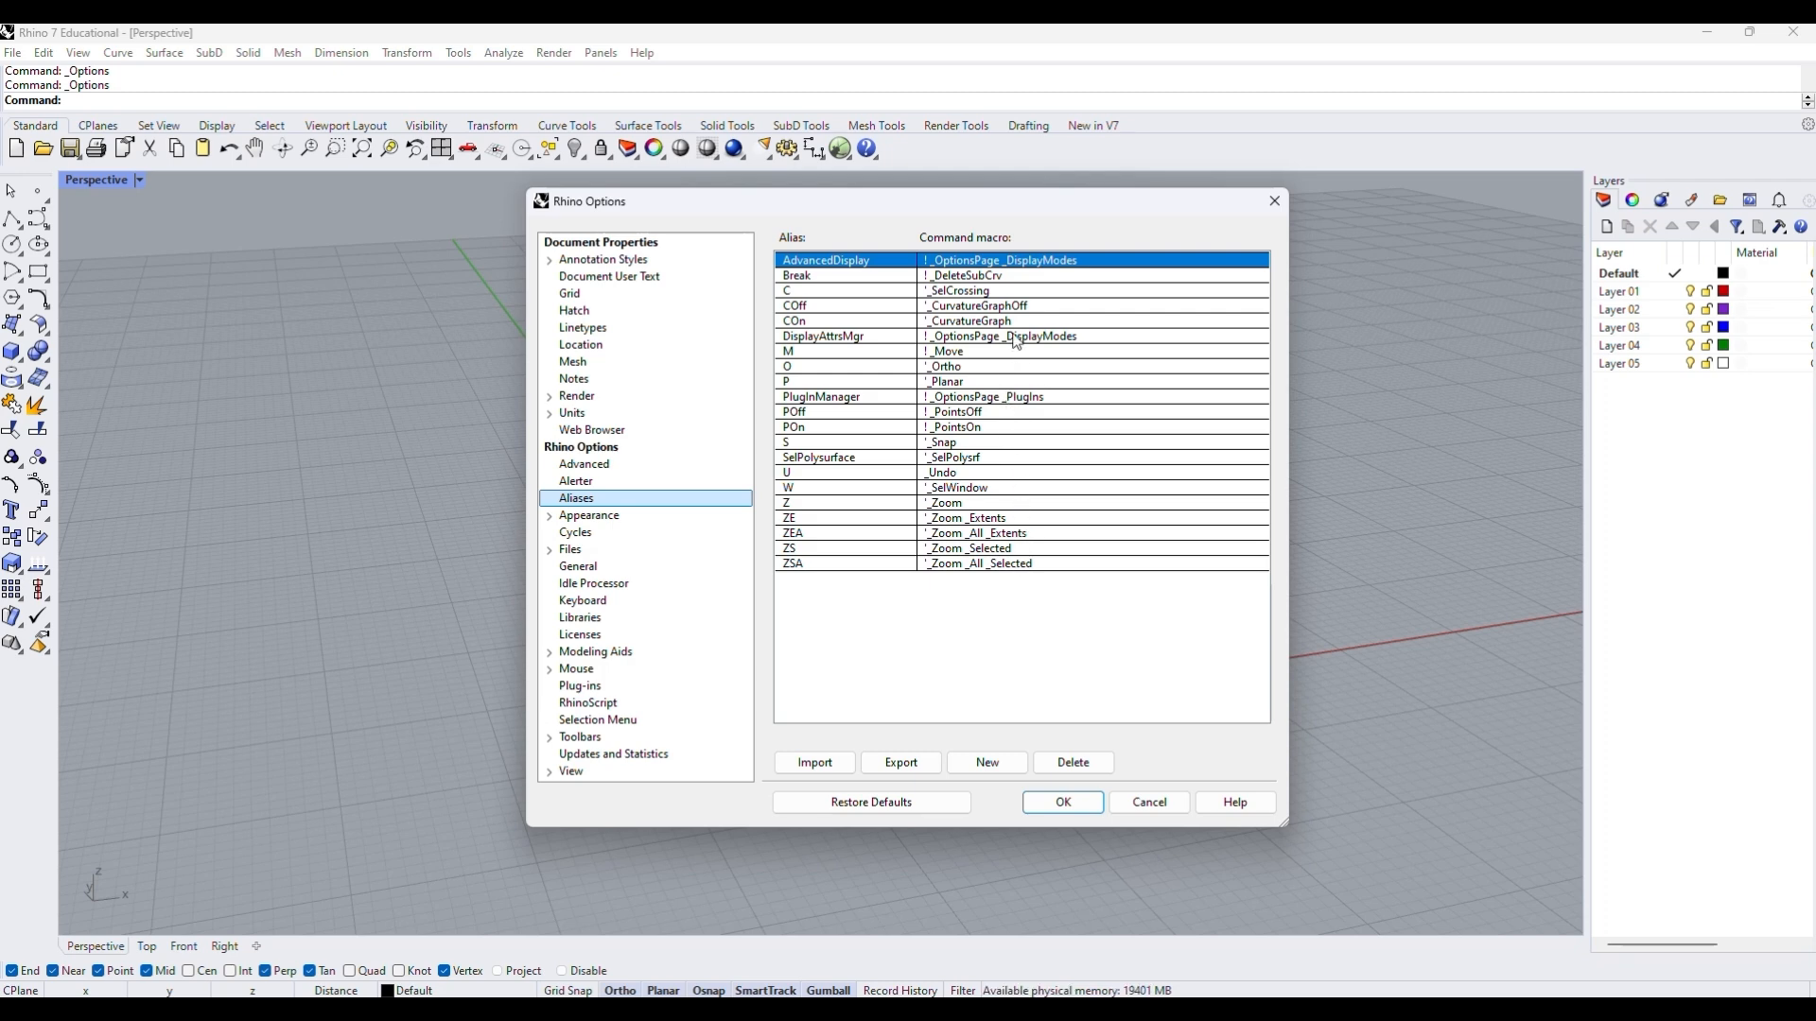
{"action": "mouse_move", "coordinate": [979, 440]}
{"action": "type", "text": "Poly"}
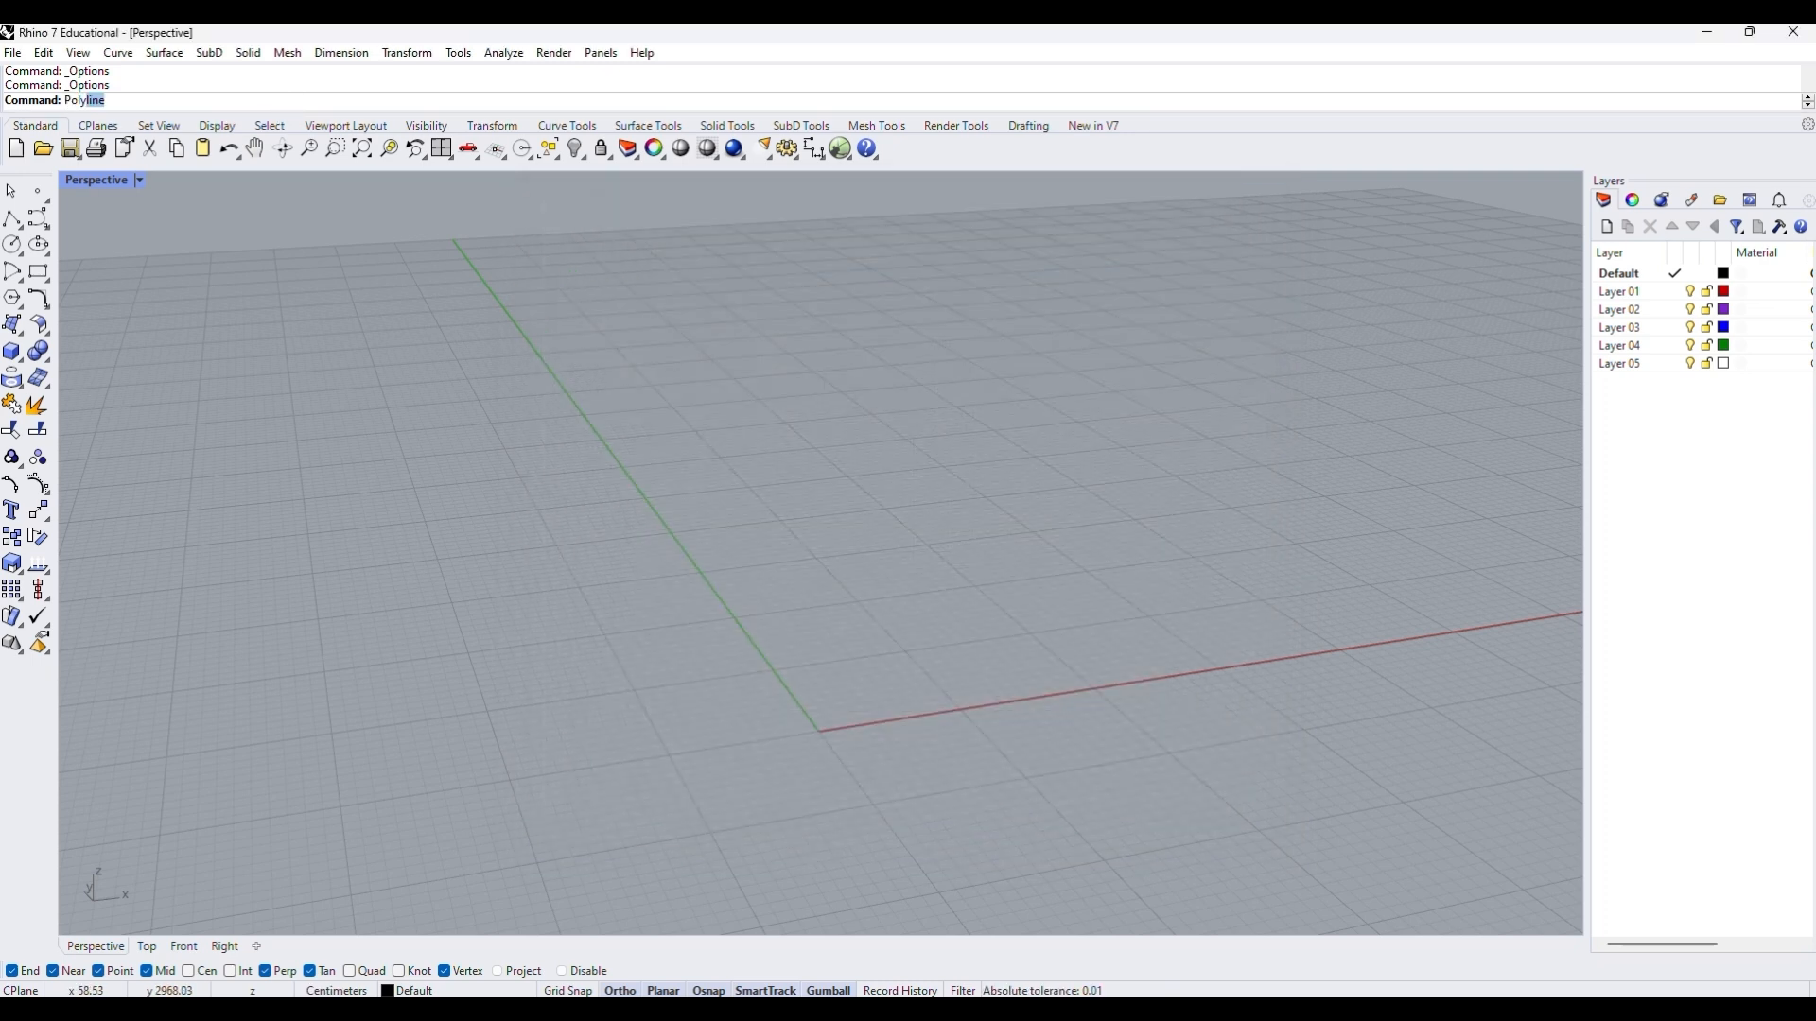
- Draw a trial polyline, undo it, and return to the Tools menu
{"action": "left_click", "coordinate": [719, 784]}
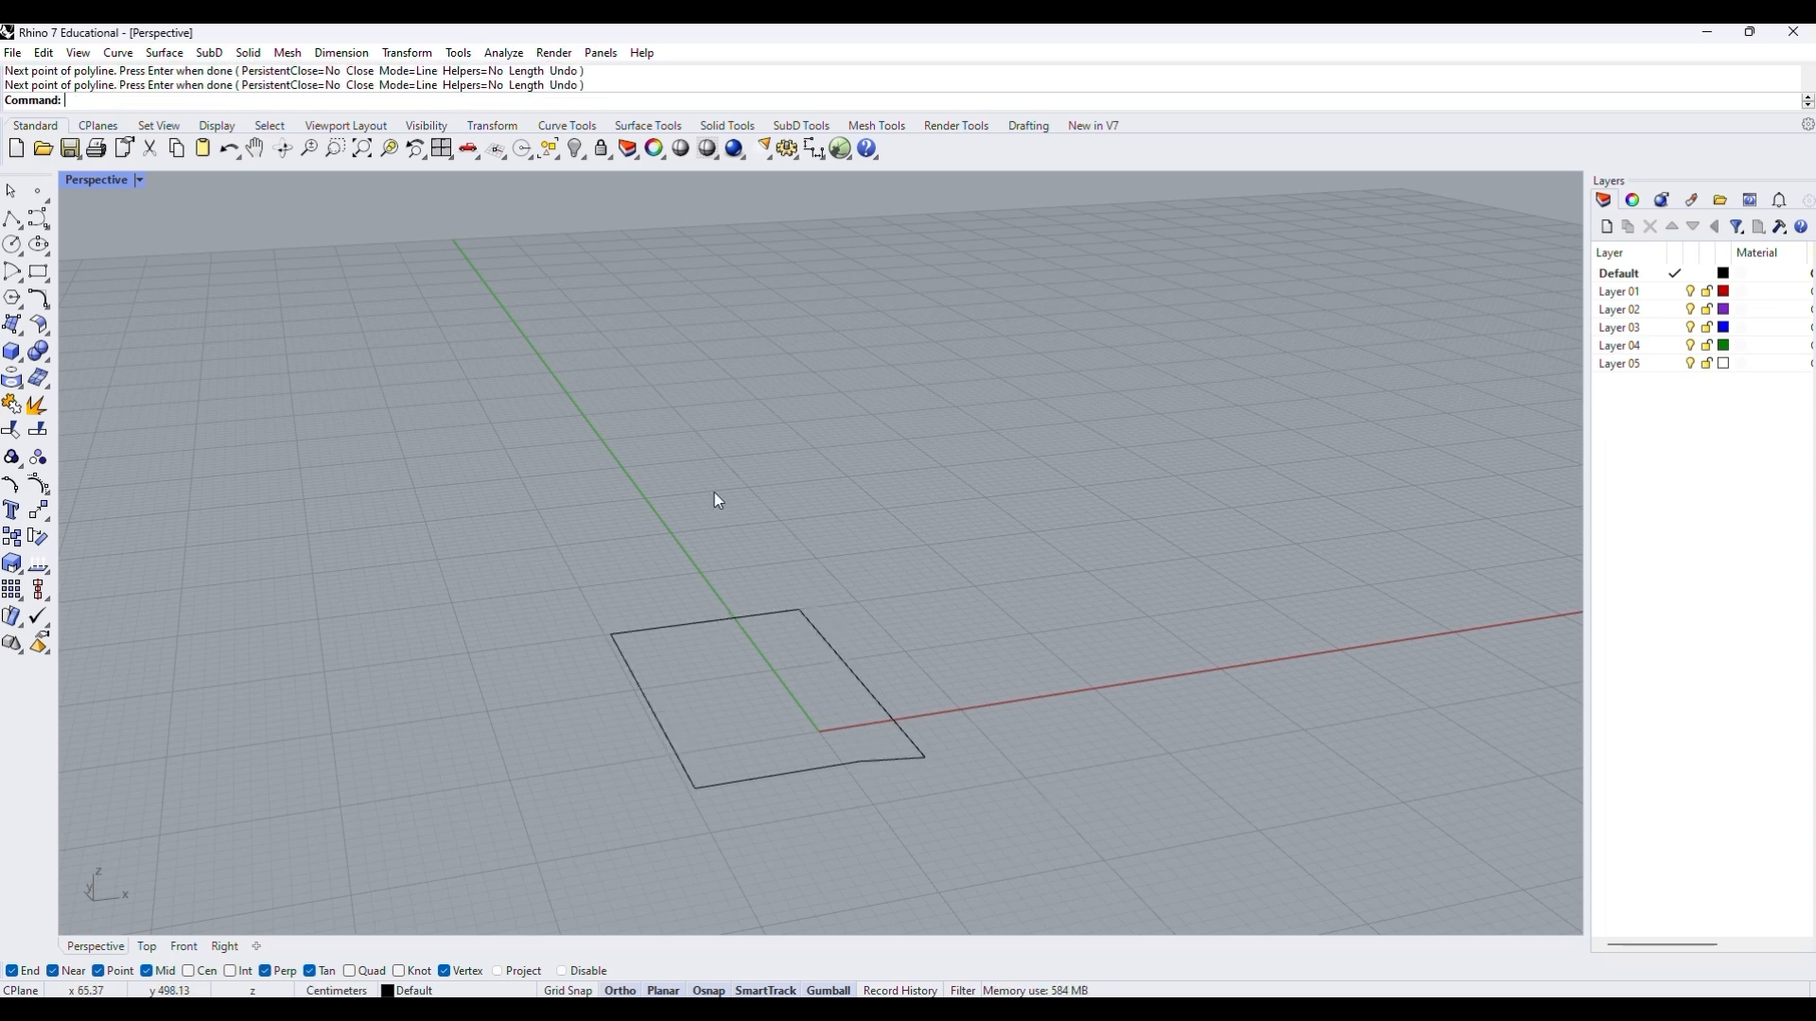
{"action": "left_click", "coordinate": [456, 52]}
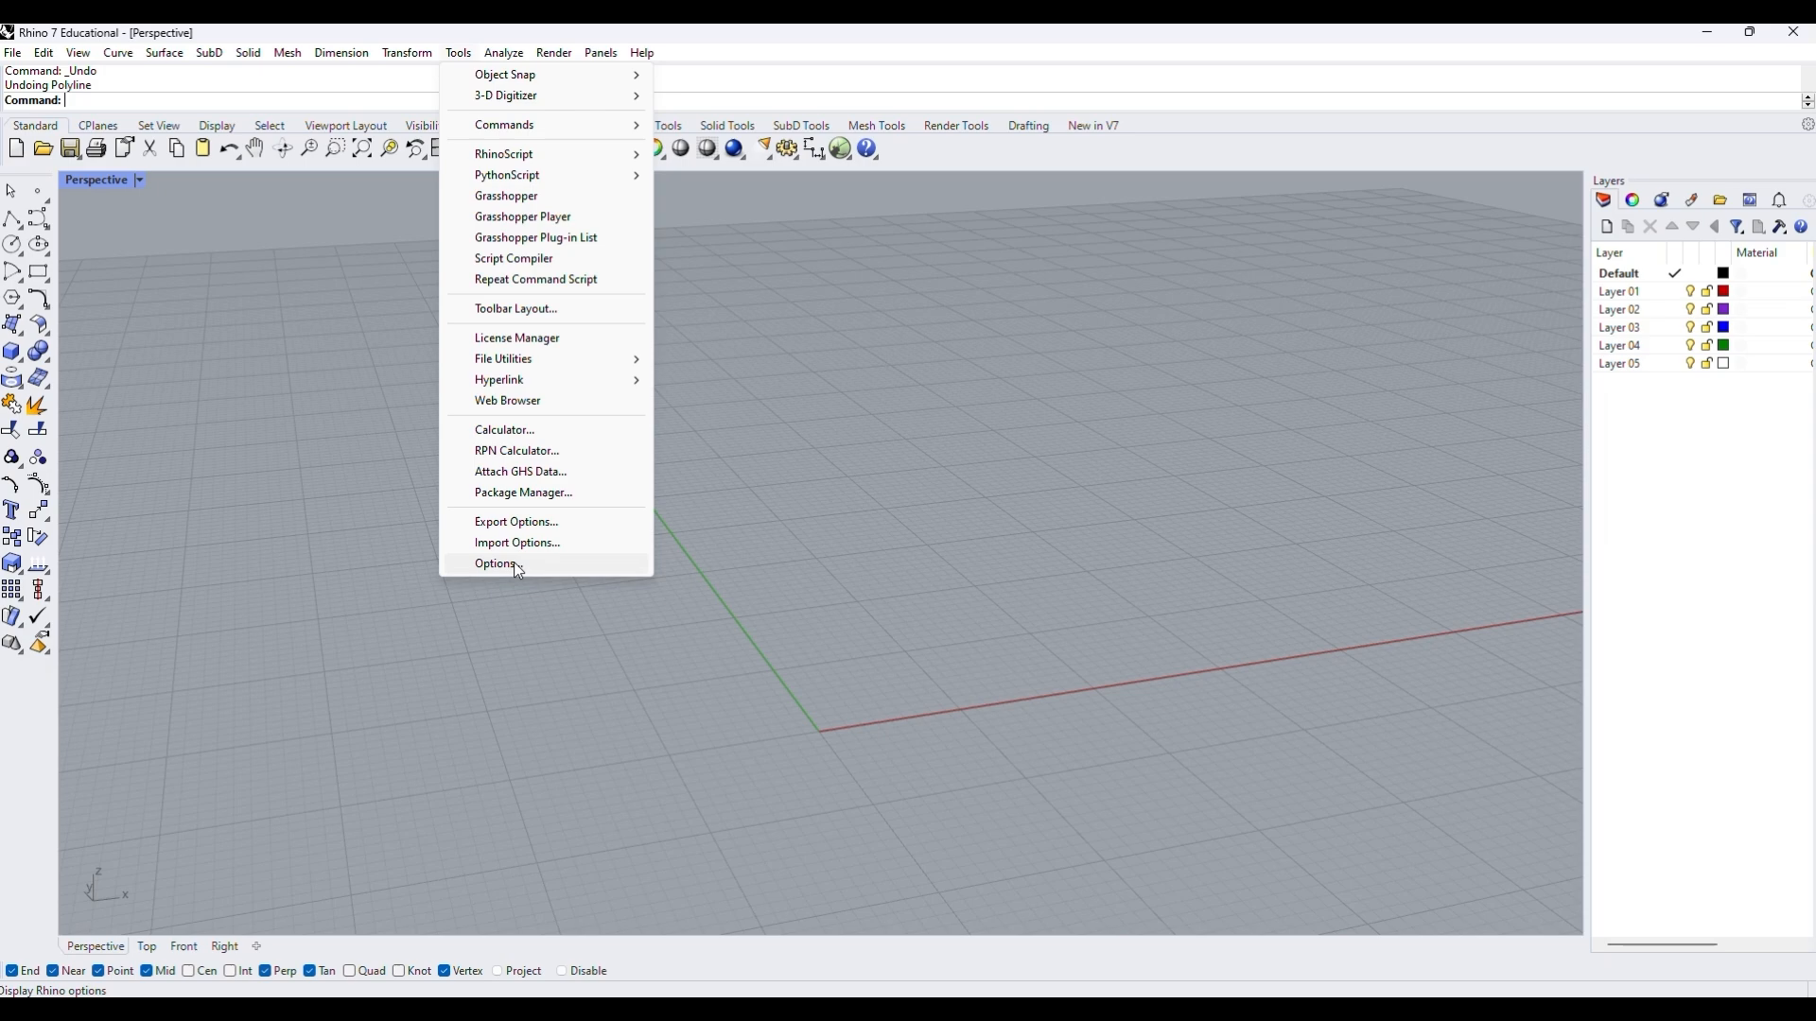
- Add aliases Q, BU, REC, E, BD and dfb with their command macros, then confirm with OK
{"action": "left_click", "coordinate": [496, 566]}
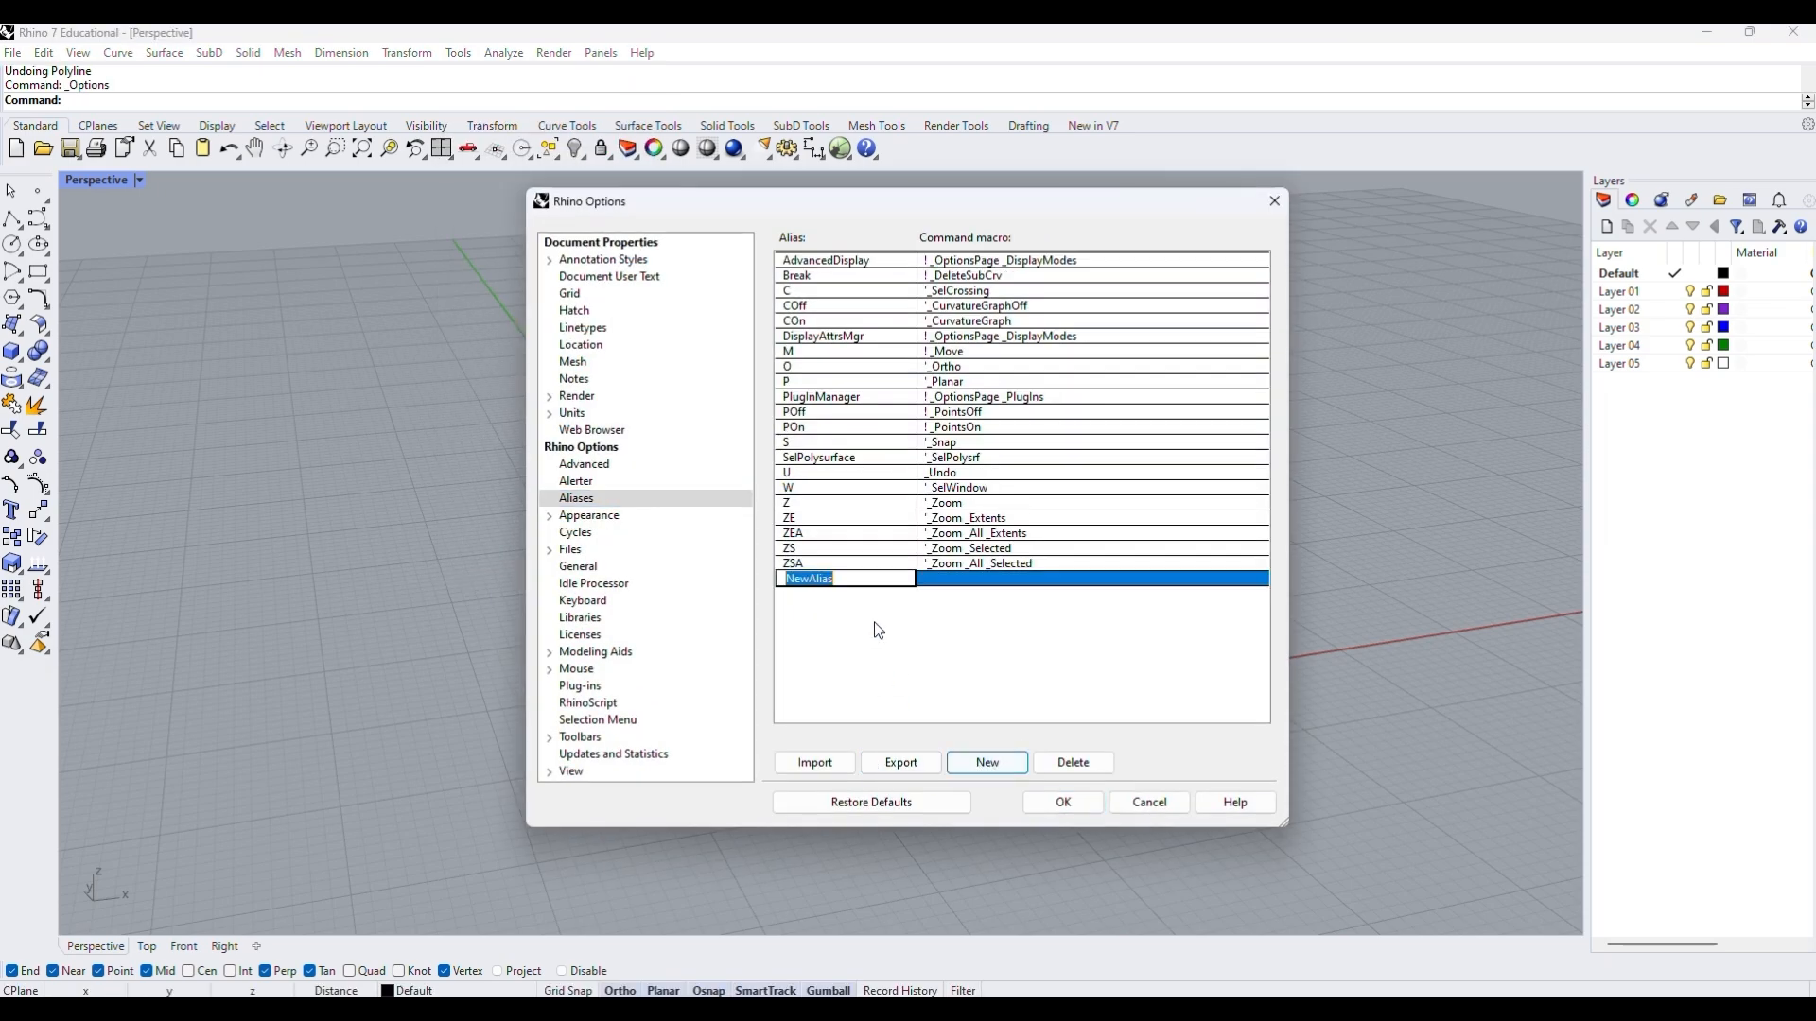
{"action": "type", "text": "PL"}
{"action": "type", "text": "Q"}
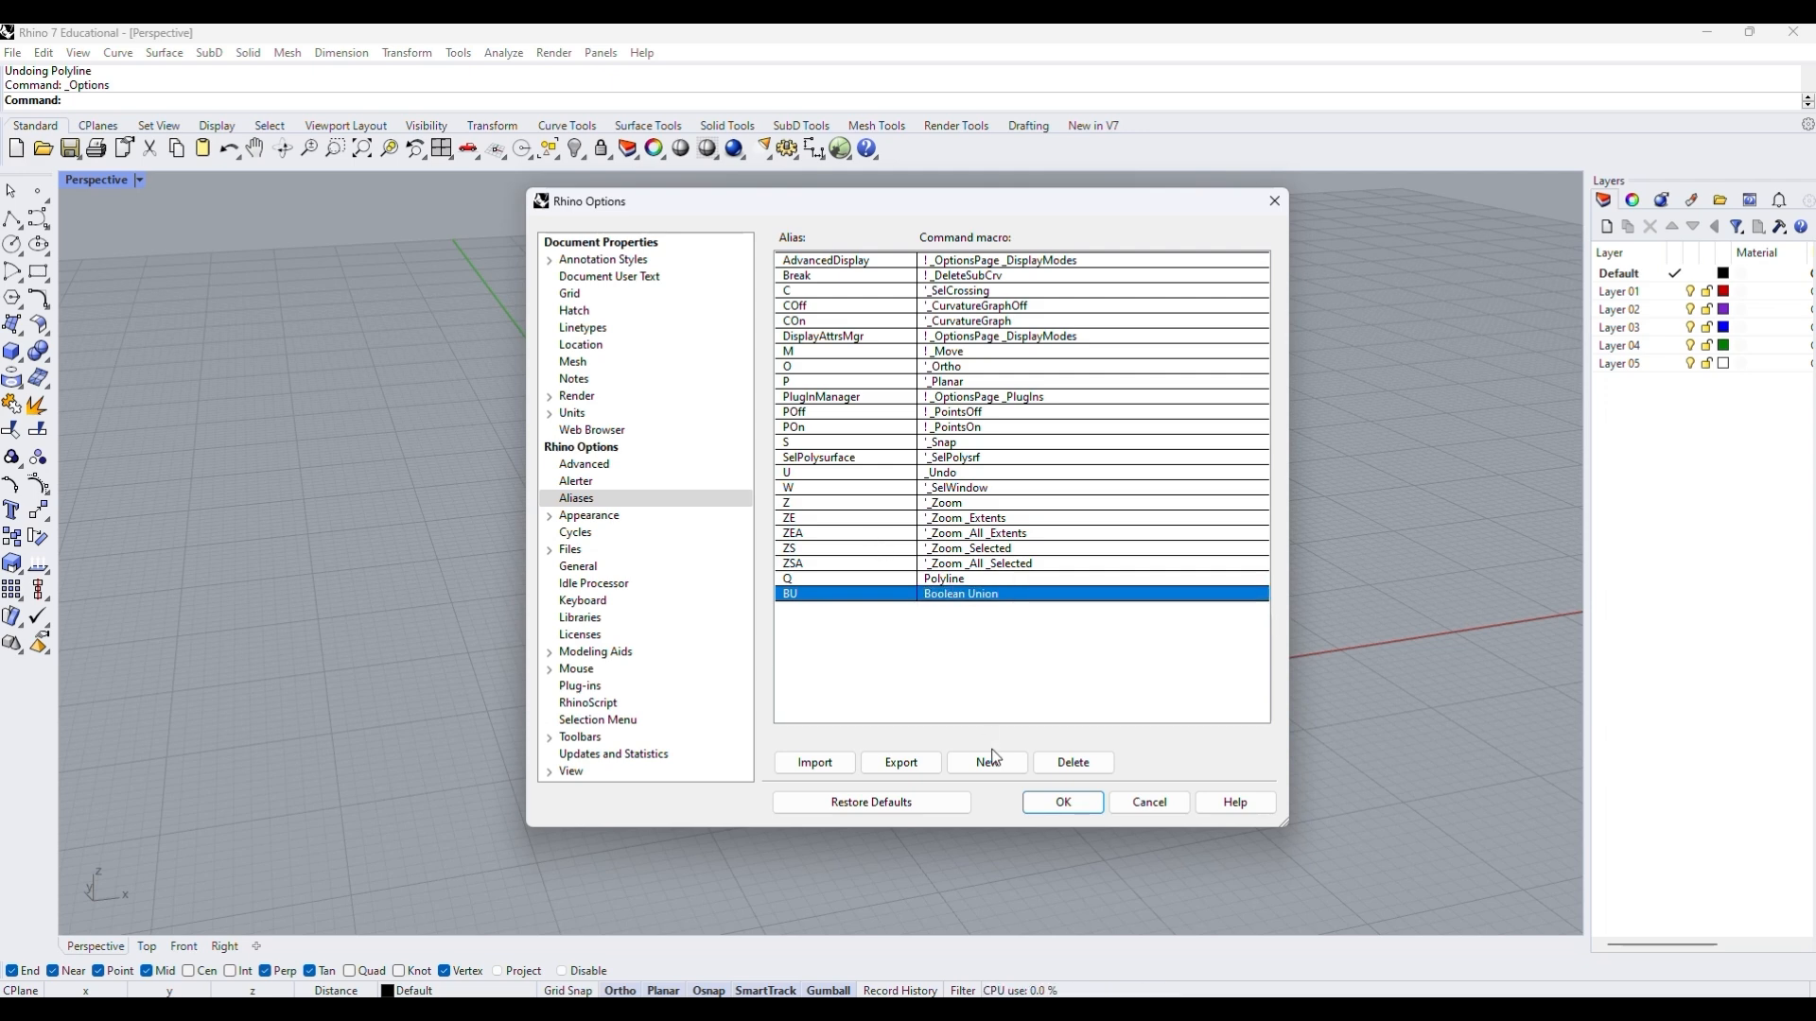
{"action": "left_click", "coordinate": [985, 762]}
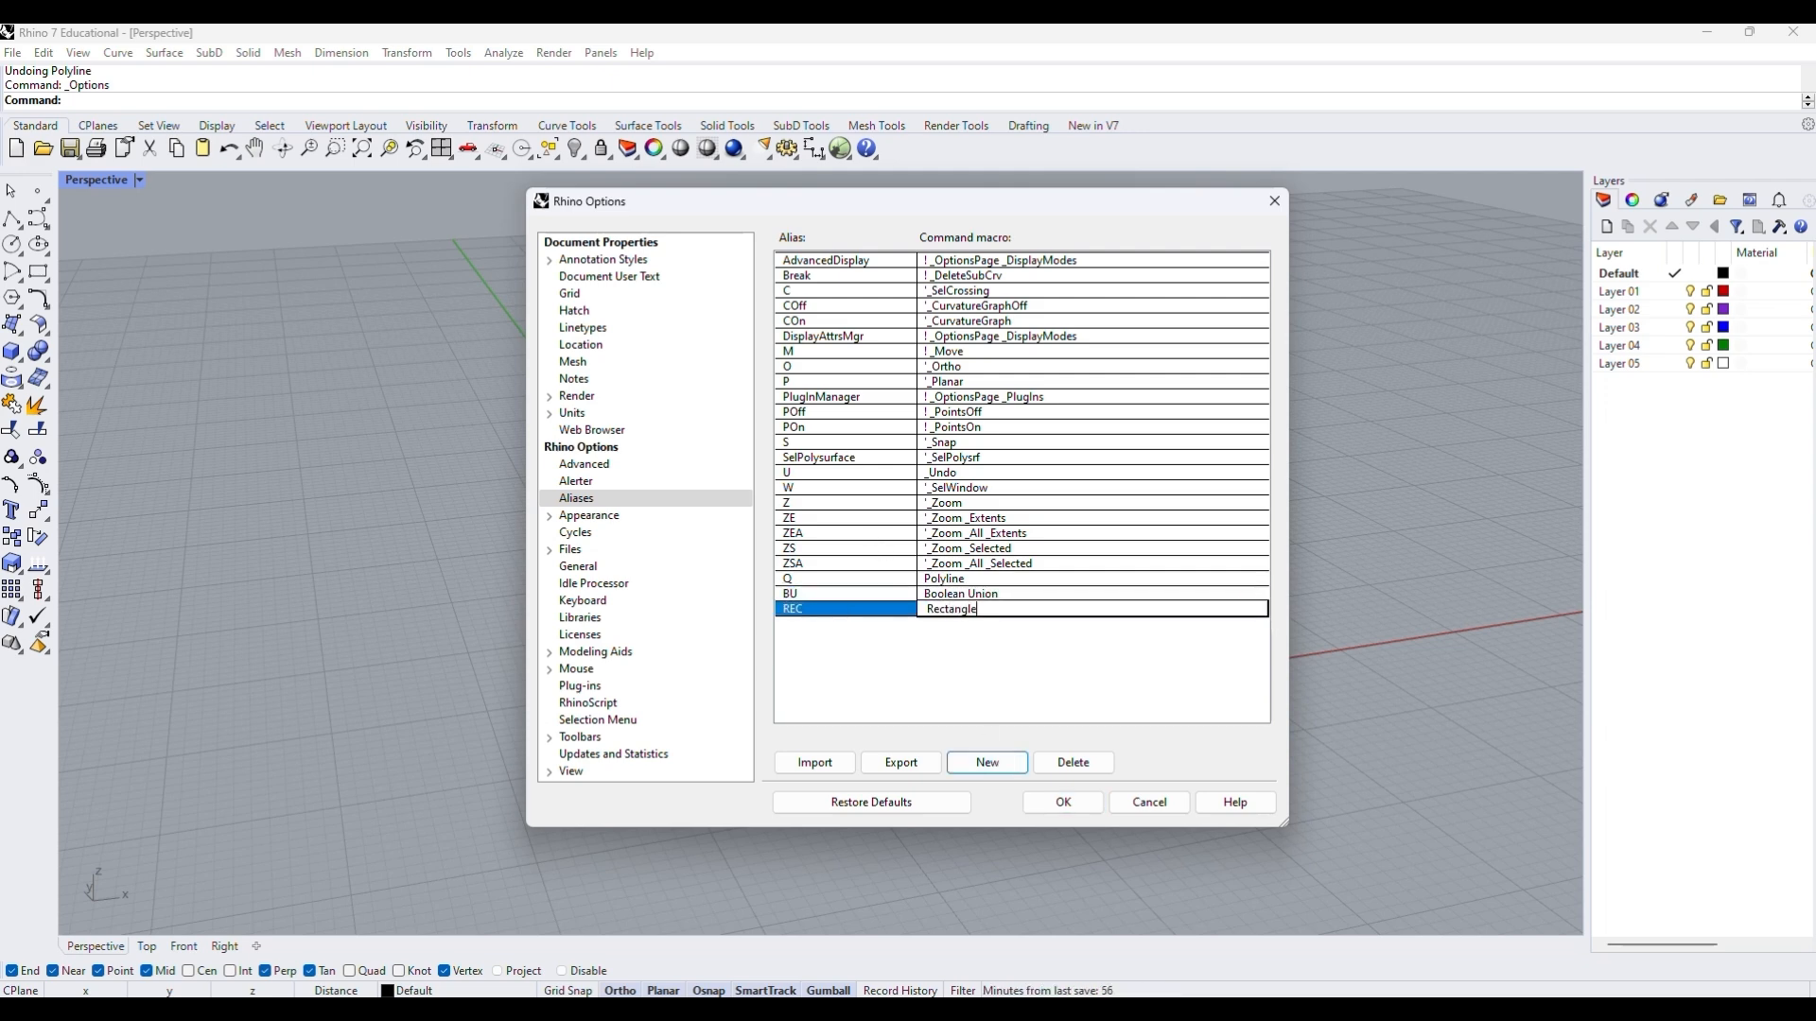
{"action": "left_click", "coordinate": [985, 763]}
{"action": "type", "text": "ExtrudeCrv"}
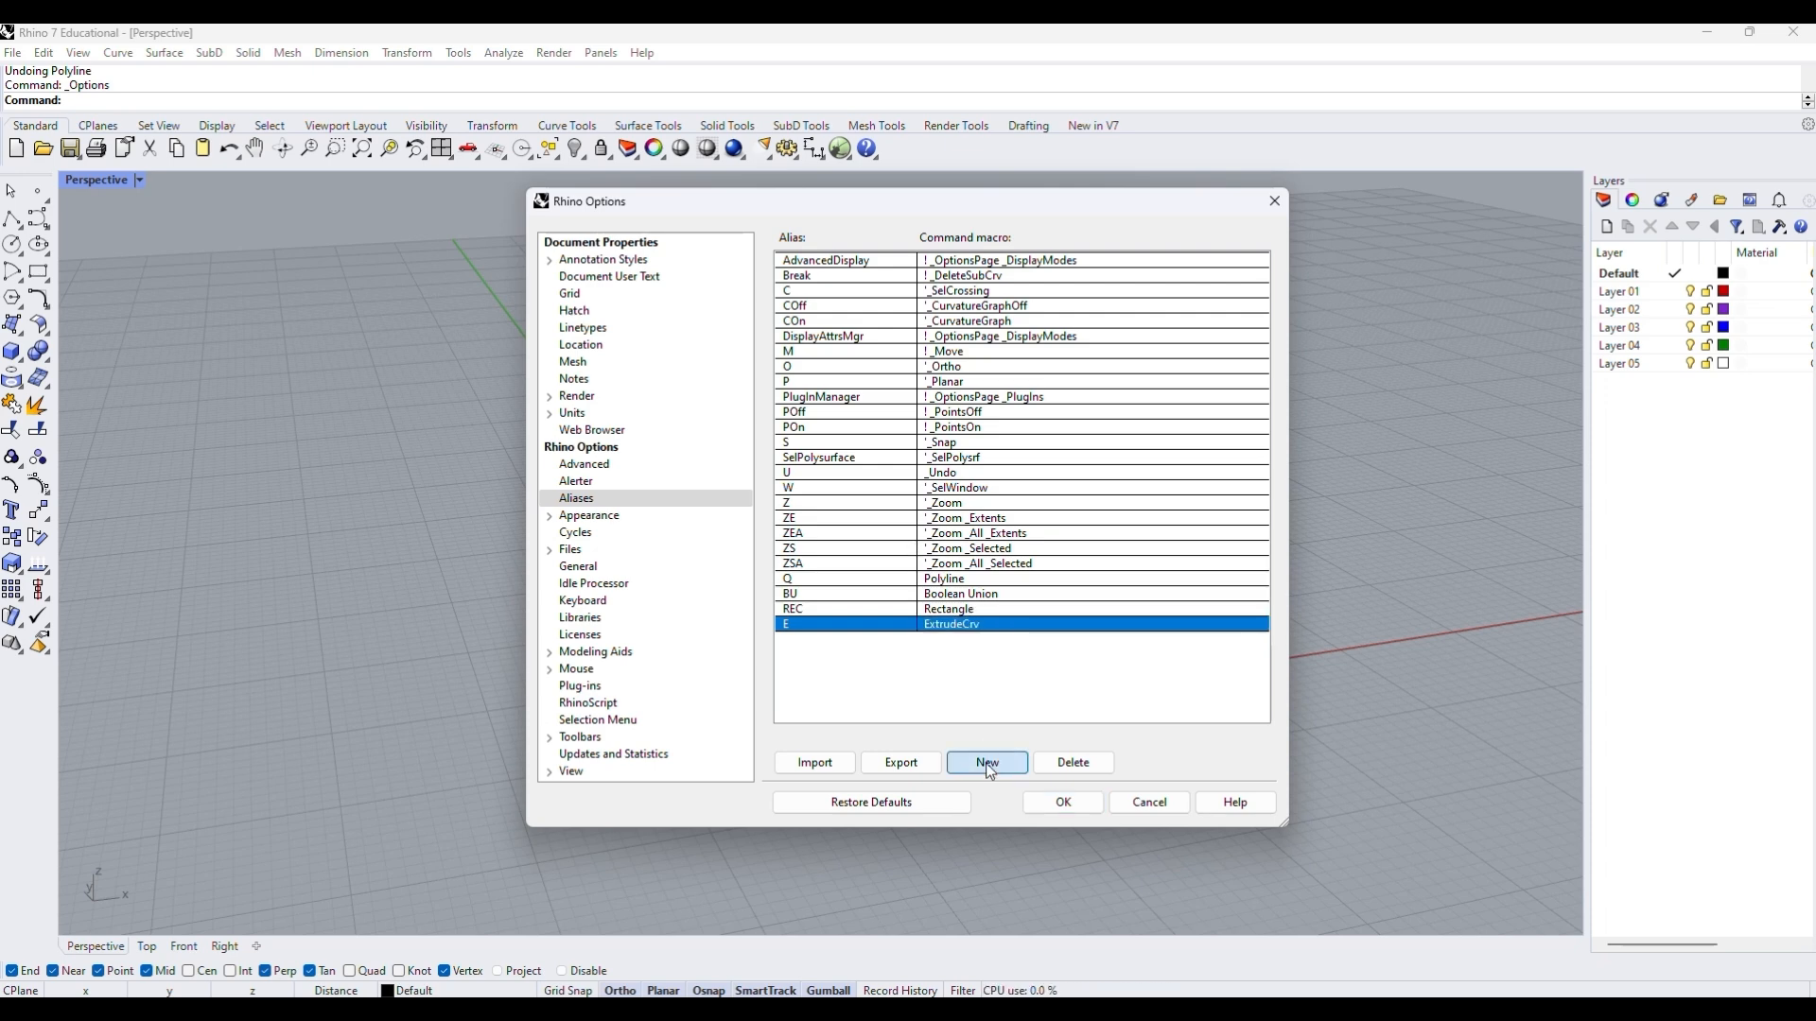
{"action": "left_click", "coordinate": [985, 762]}
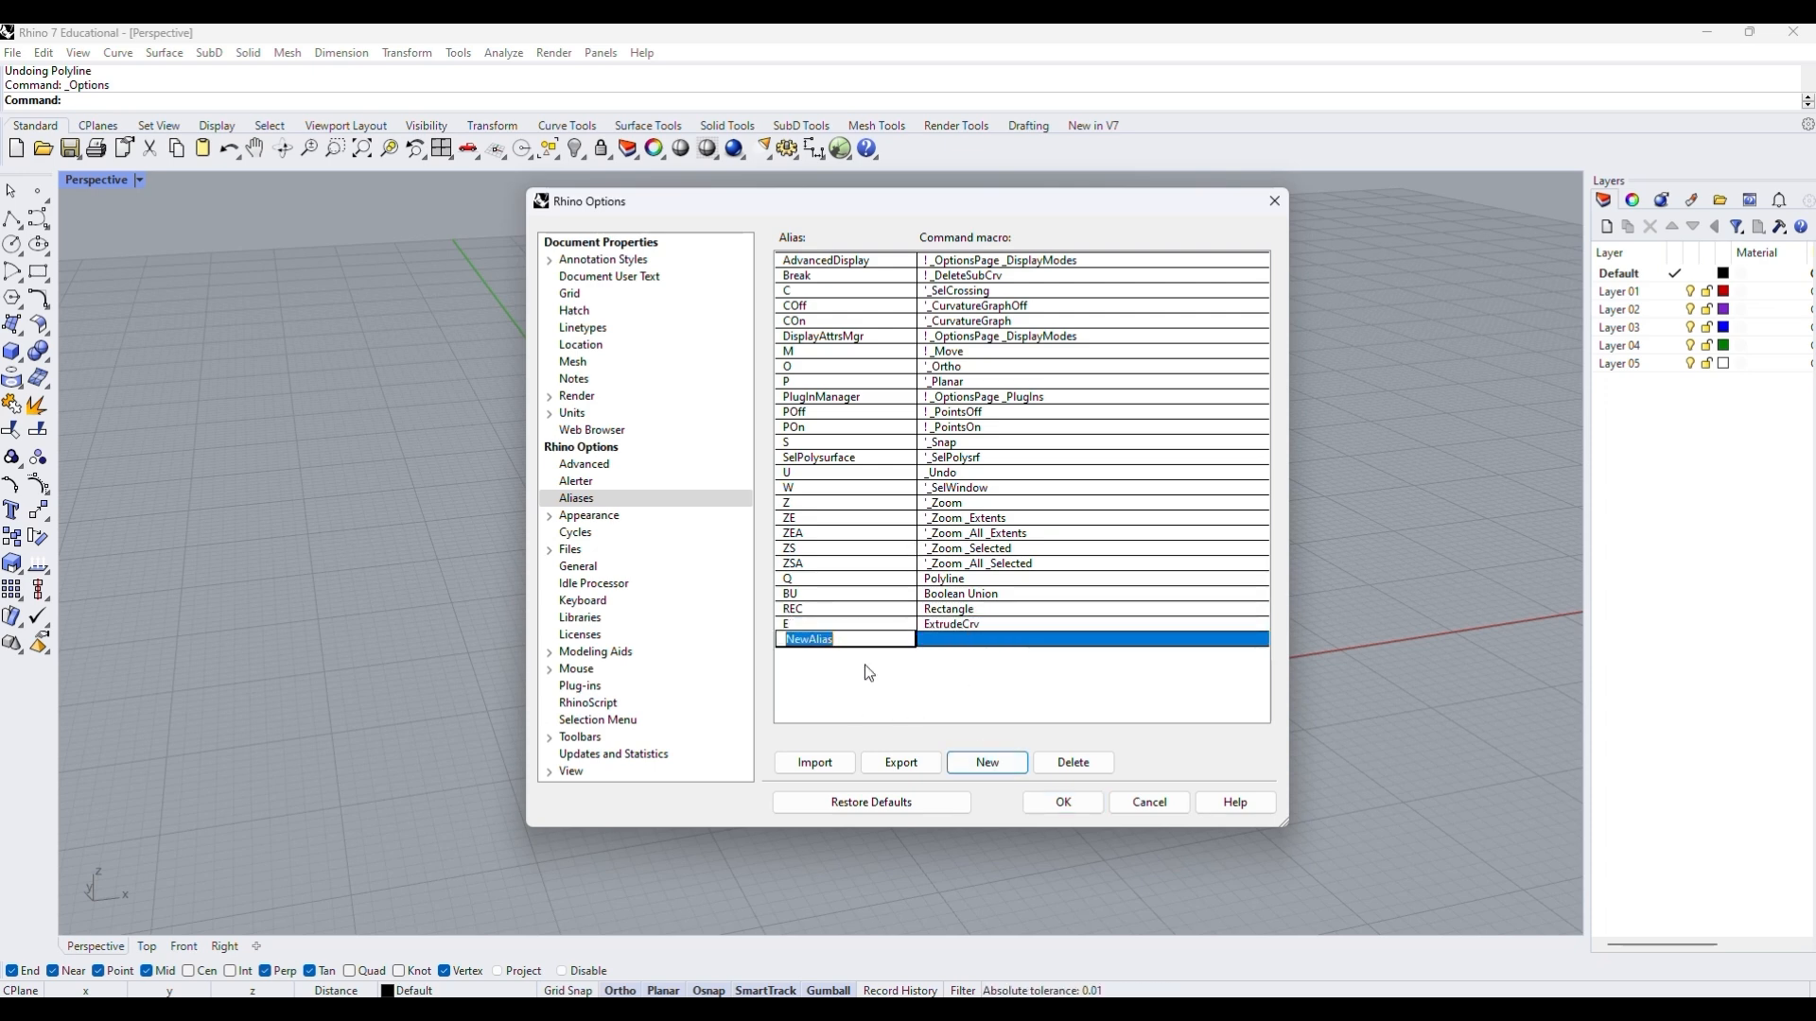
{"action": "type", "text": "BD\tBoolean Diff"}
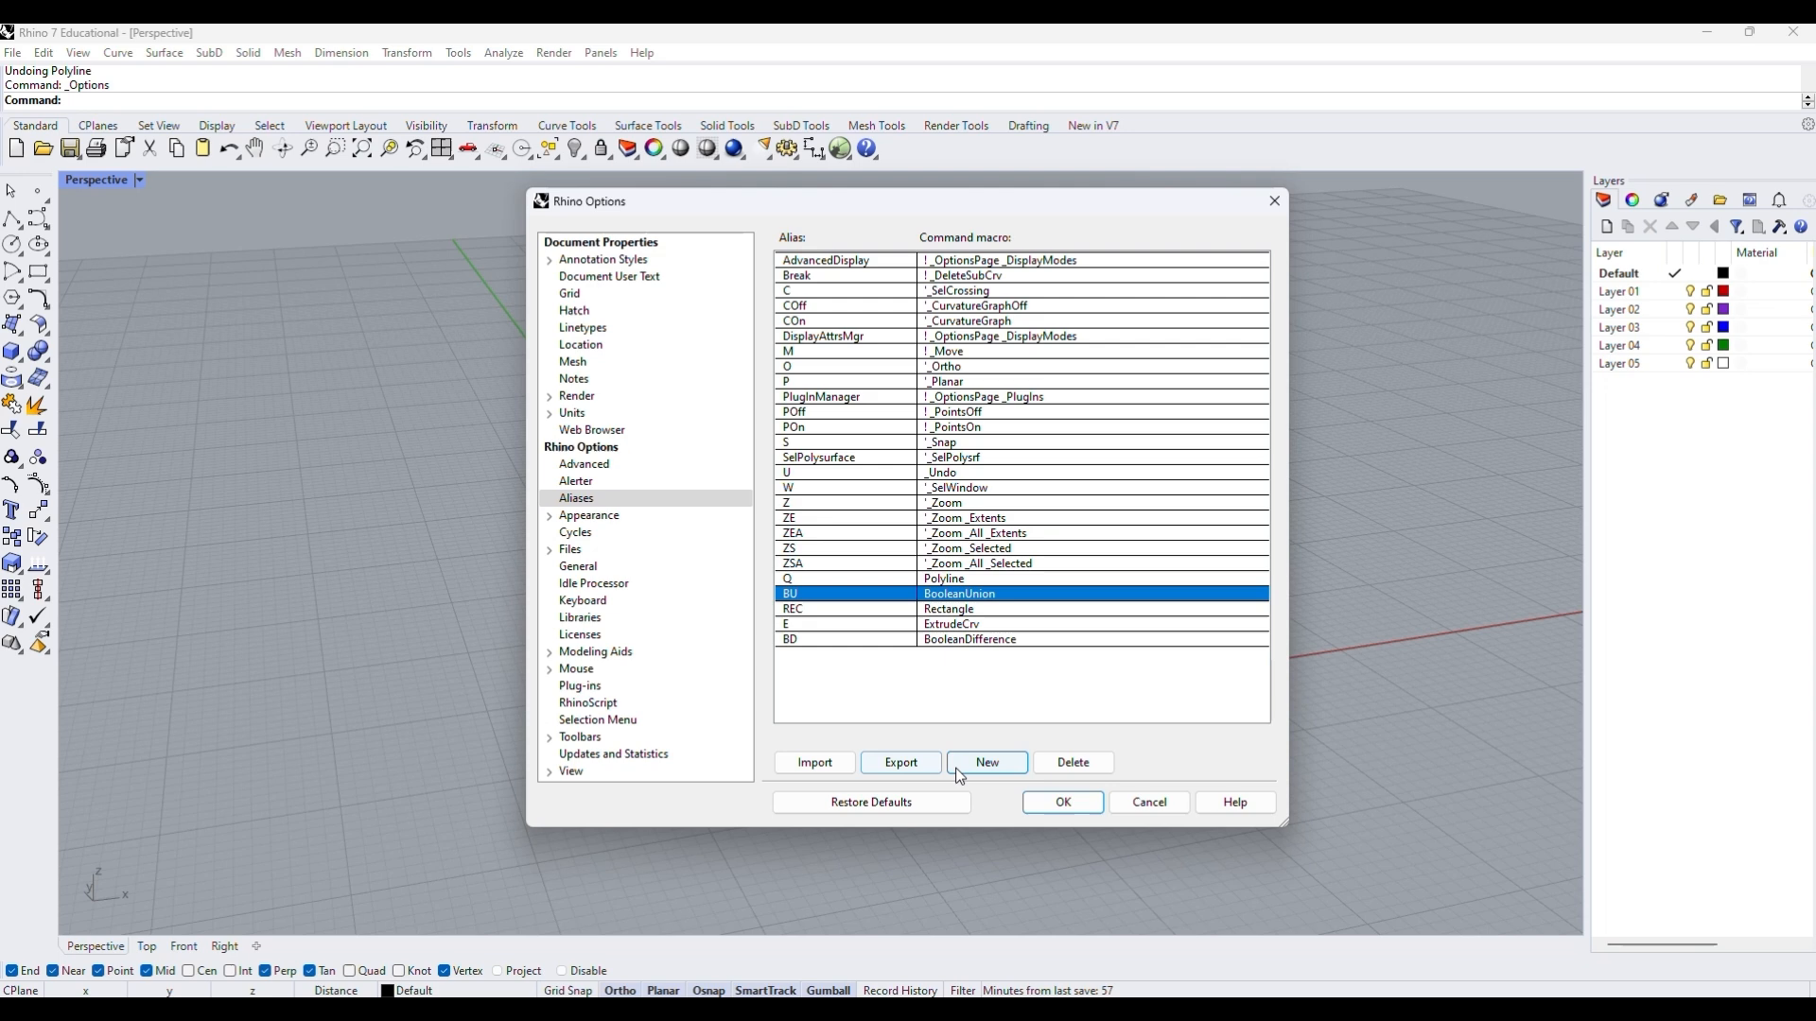
{"action": "left_click", "coordinate": [985, 763]}
{"action": "type", "text": "DupFaceBorder"}
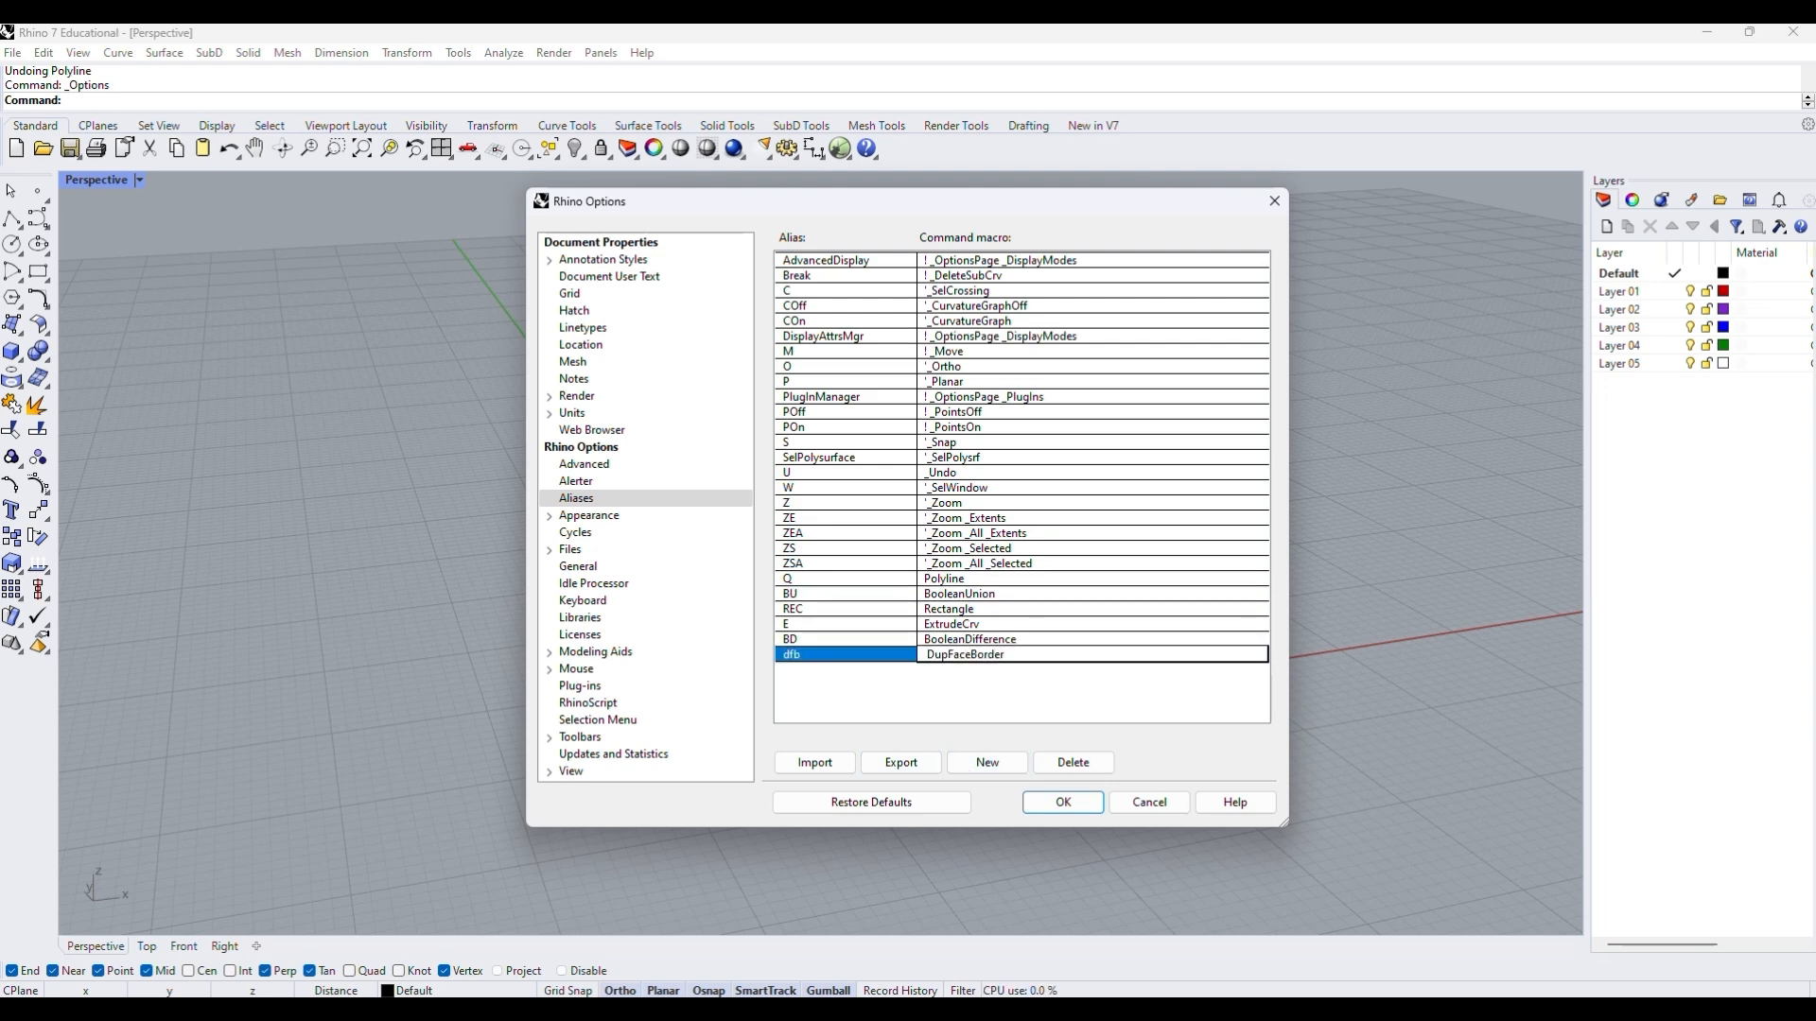
{"action": "left_click", "coordinate": [985, 762]}
{"action": "type", "text": "dfb"}
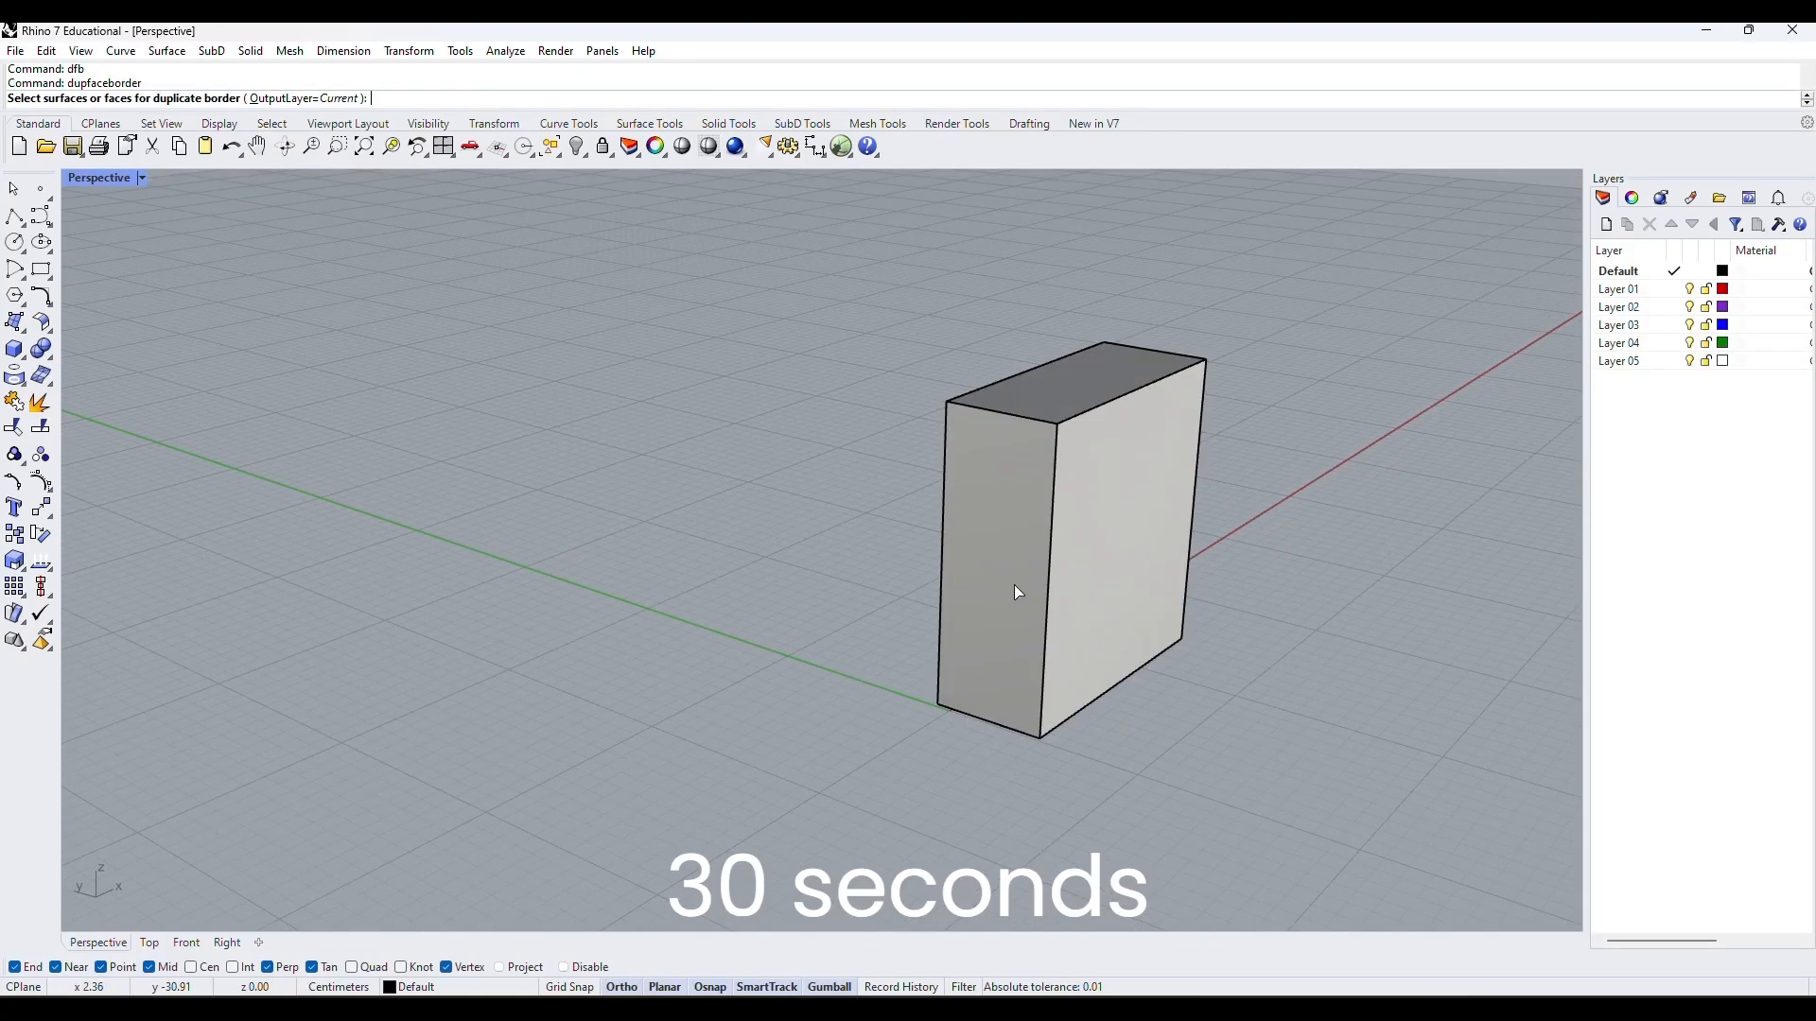
- Select the rectangle on the box's front face for MakeHole
{"action": "left_click", "coordinate": [1017, 592]}
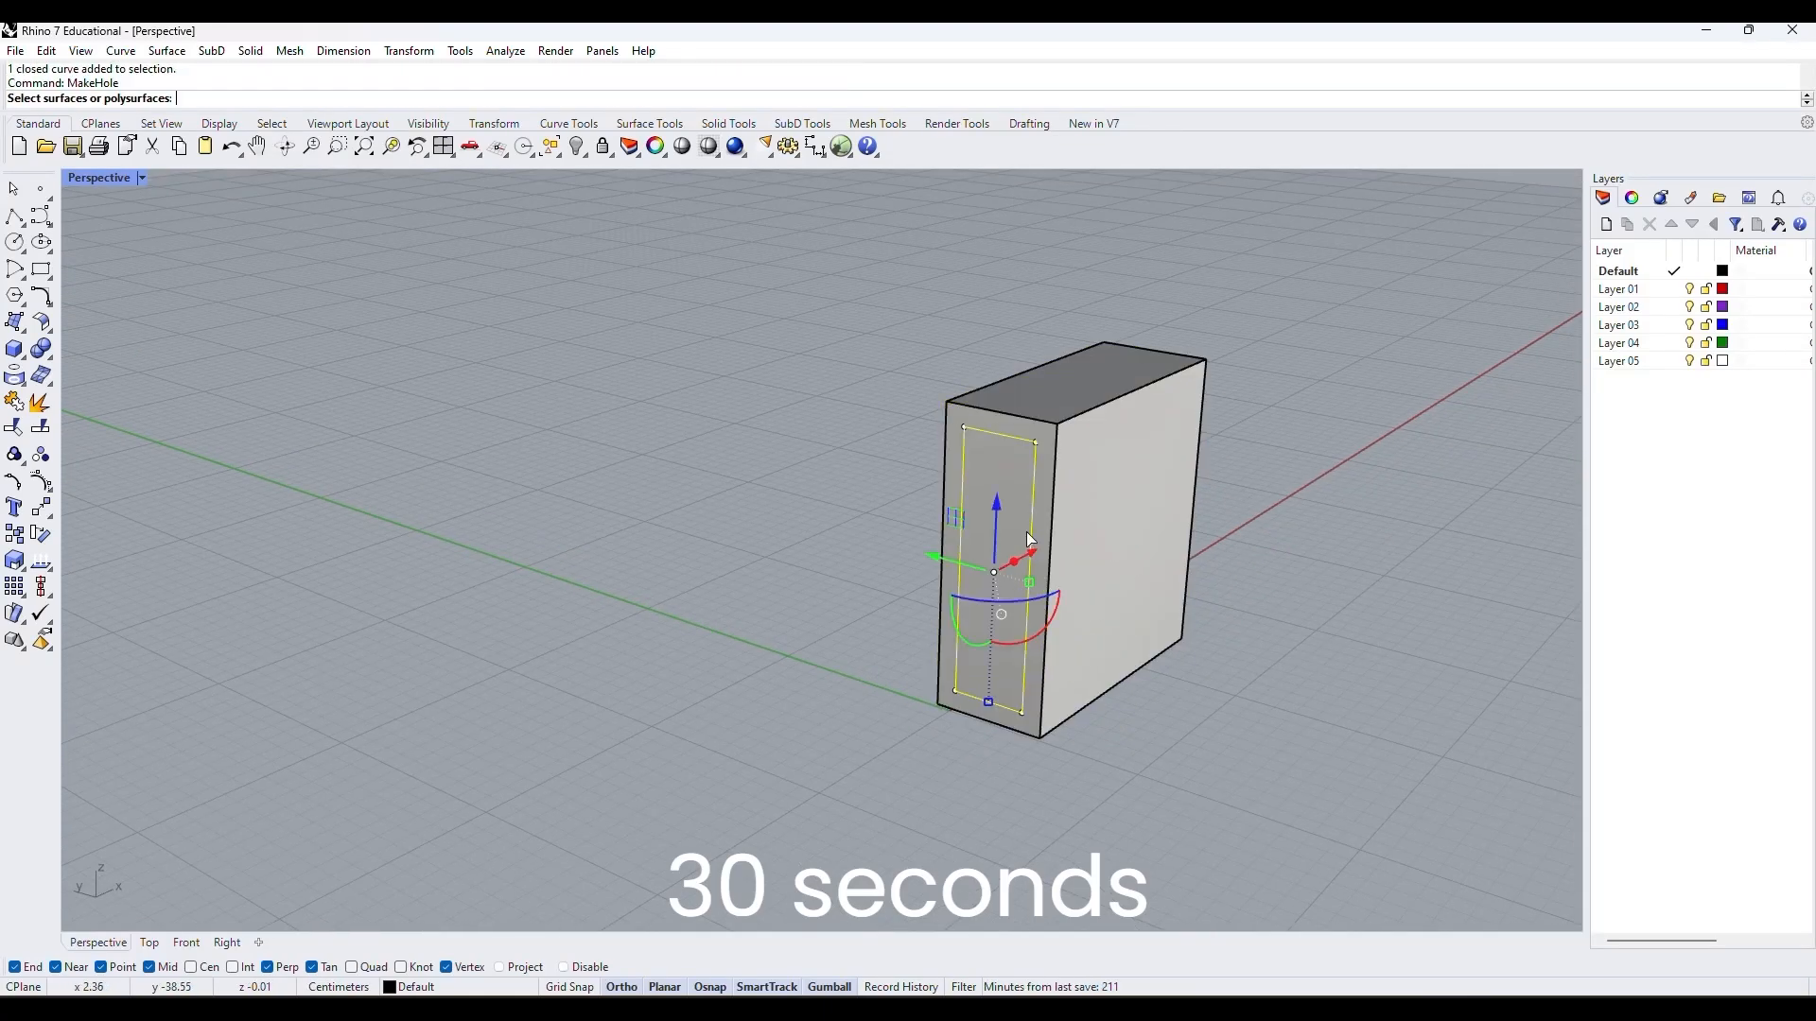